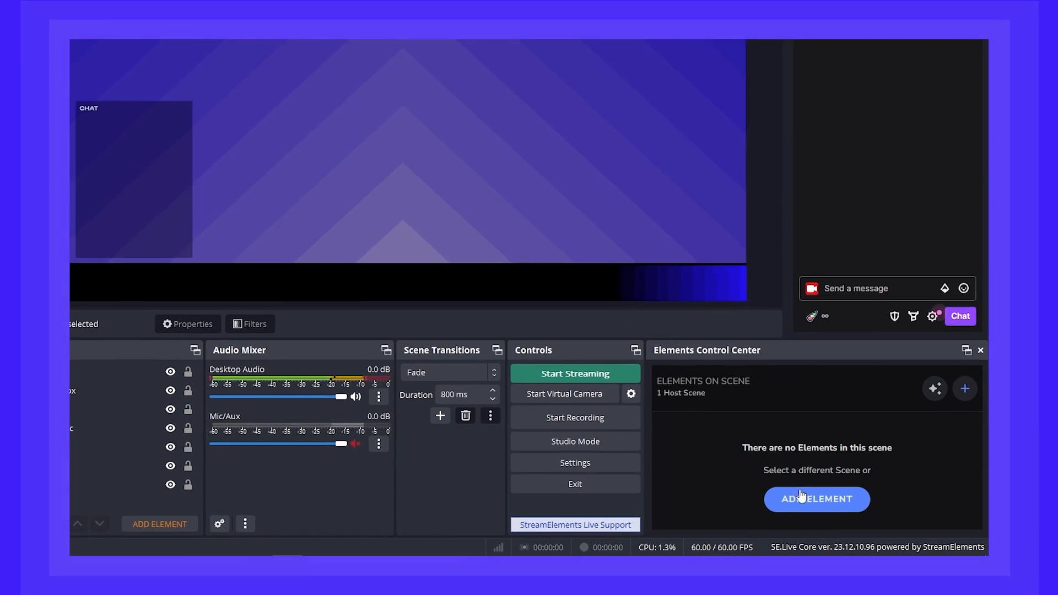
# - Start adding an element to the empty scene and browse the My Elements list
pyautogui.click(817, 499)
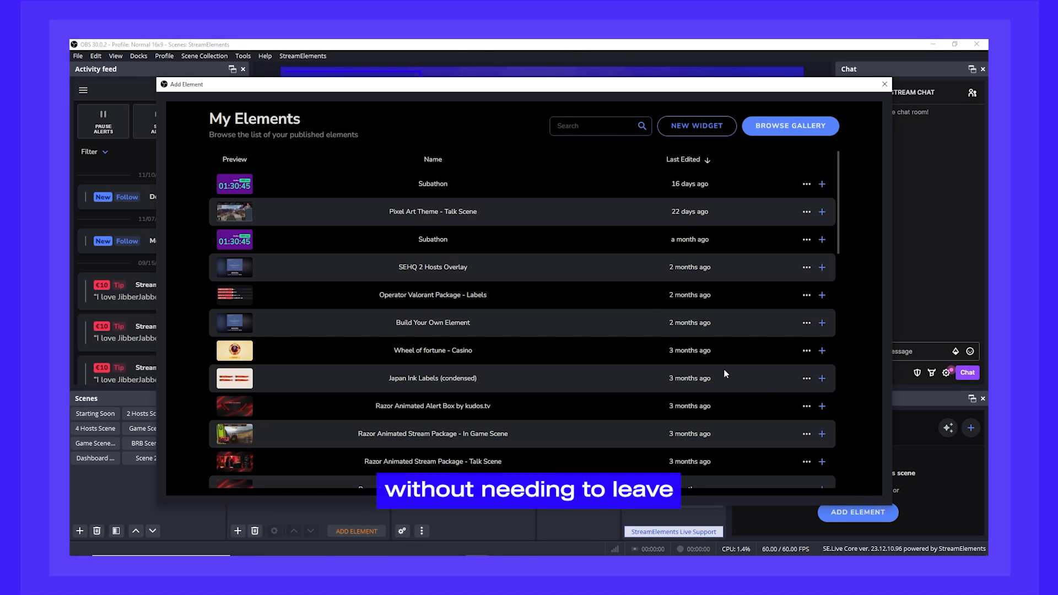
pyautogui.scroll(-3)
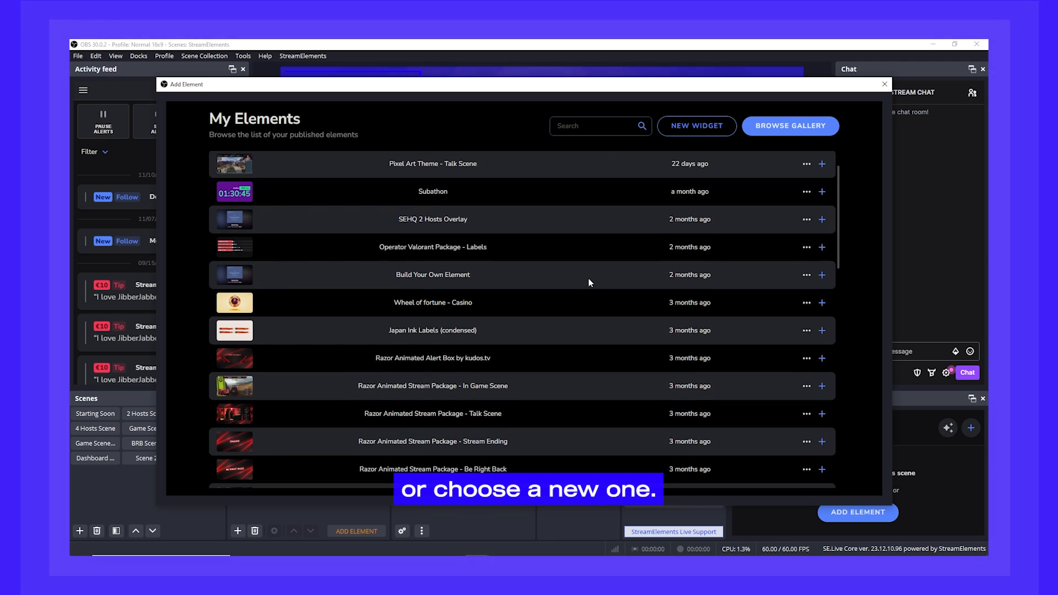
pyautogui.moveTo(821, 250)
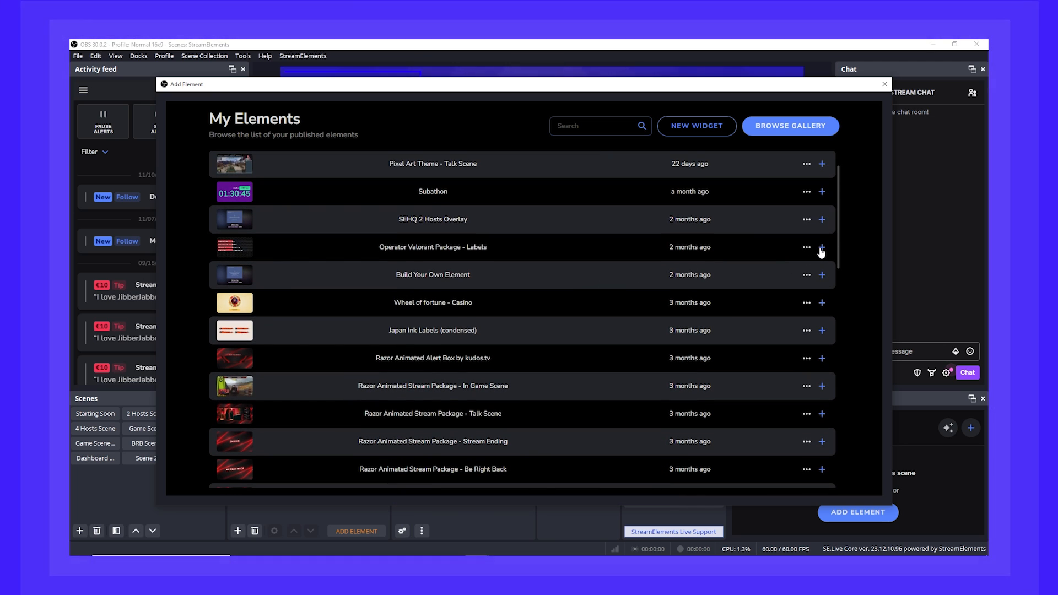
# - Add Operator Valorant Package - Labels to the scene and move it toward the right edge
pyautogui.click(822, 247)
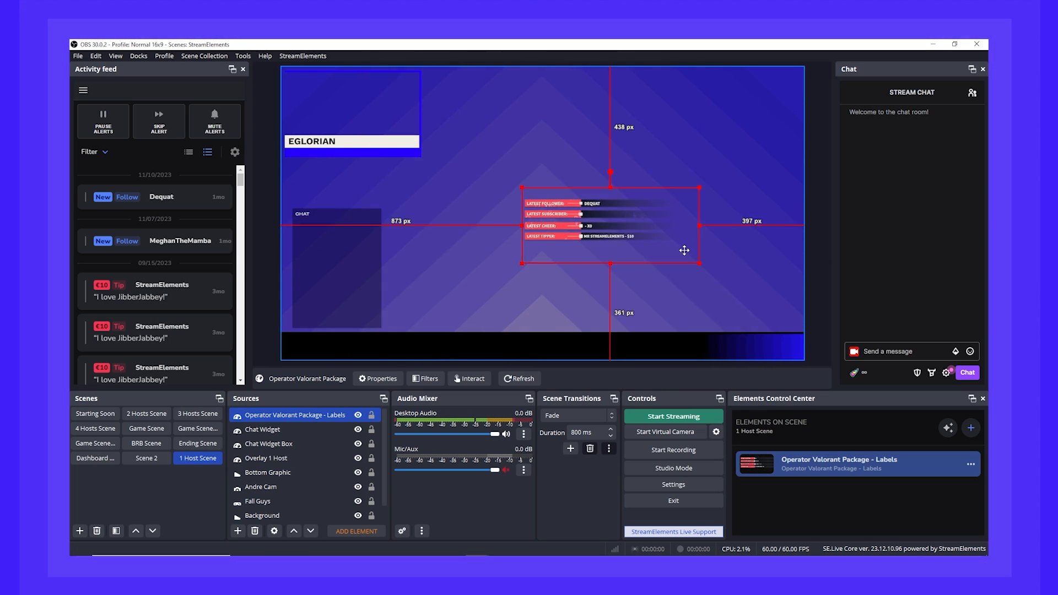
pyautogui.moveTo(683, 250); pyautogui.dragTo(576, 295)
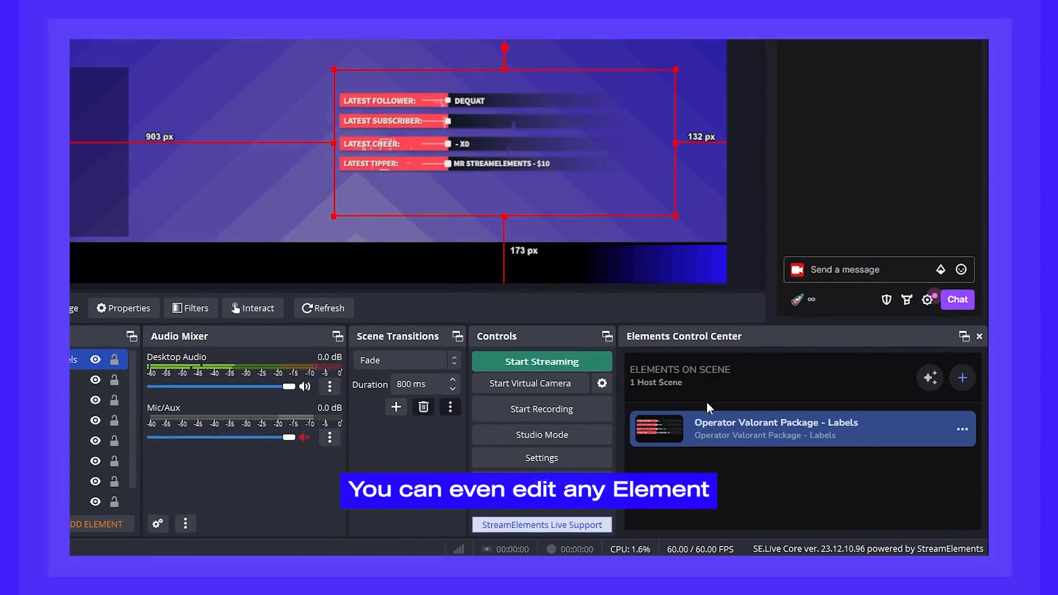
# - Edit the labels element in the Elements Editor and expand Latest Cheer Label Text
pyautogui.click(962, 428)
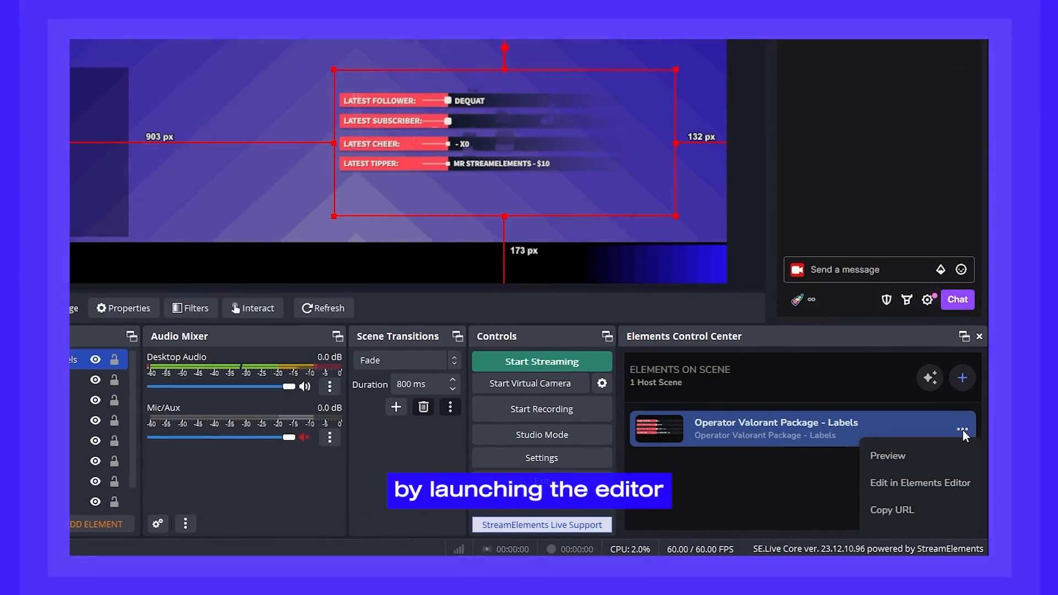
pyautogui.click(919, 483)
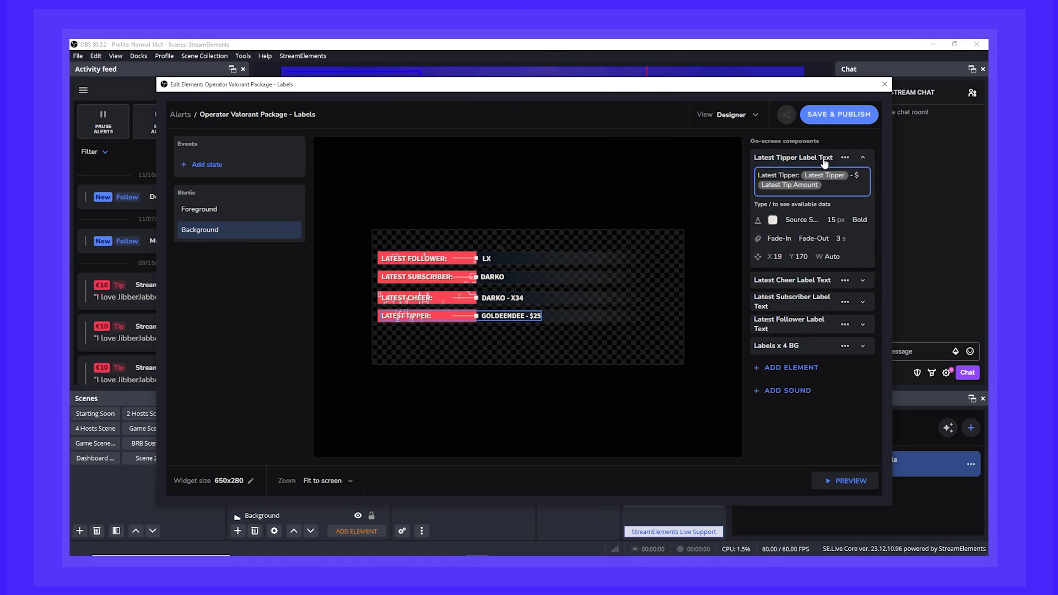
pyautogui.click(793, 177)
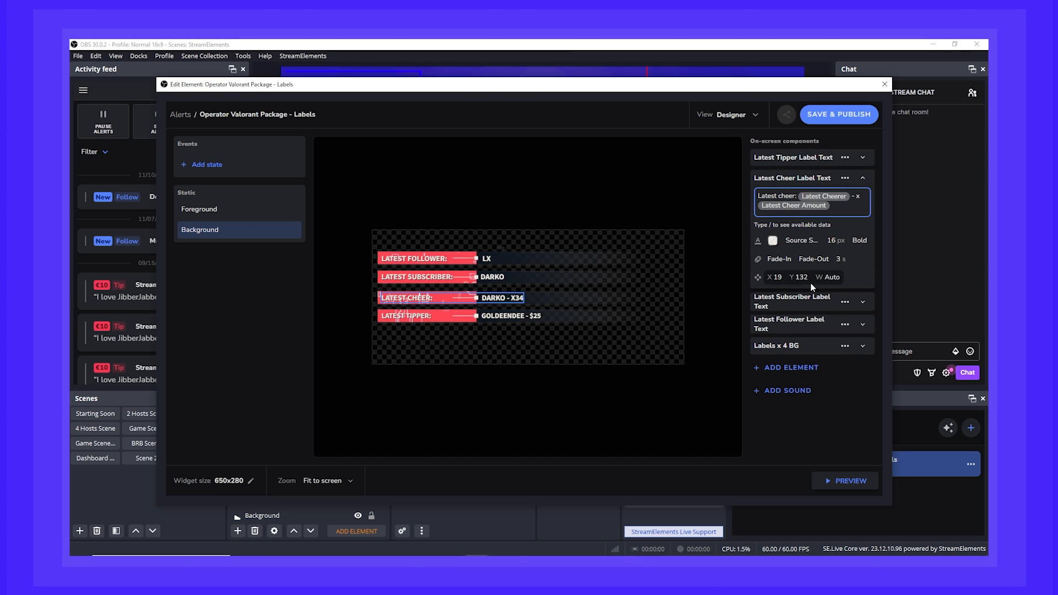
pyautogui.moveTo(876, 123)
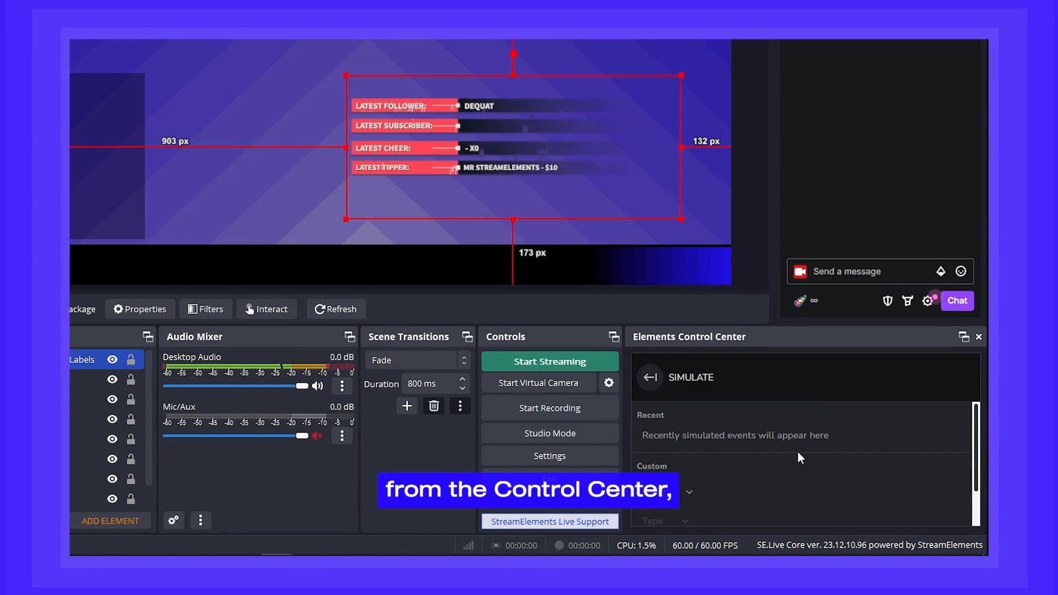
# - Simulate a Subscribed event of type Tier with Prime tier so the alert plays
pyautogui.click(681, 520)
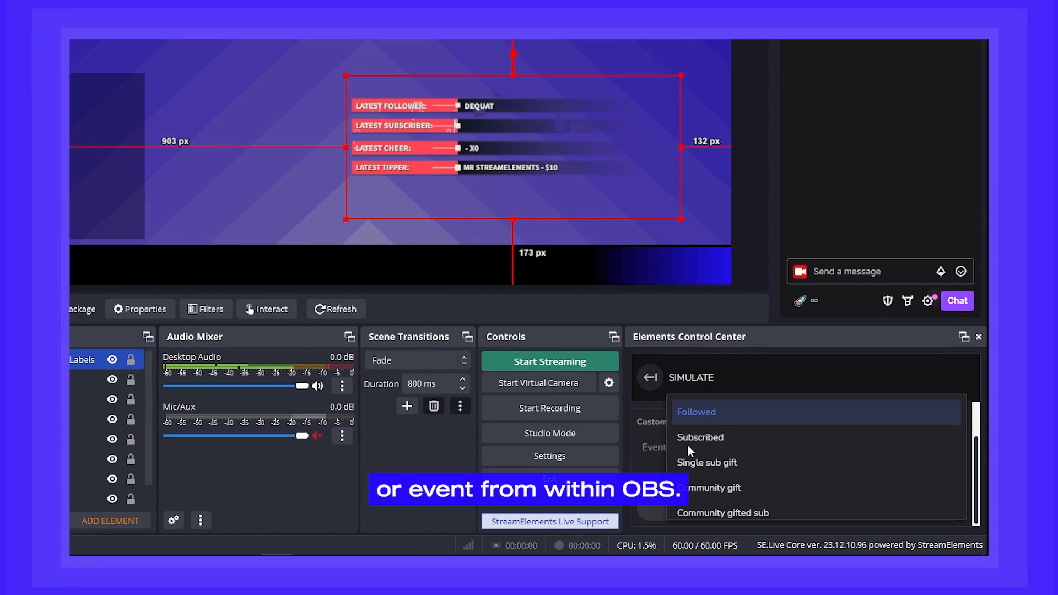
pyautogui.click(699, 437)
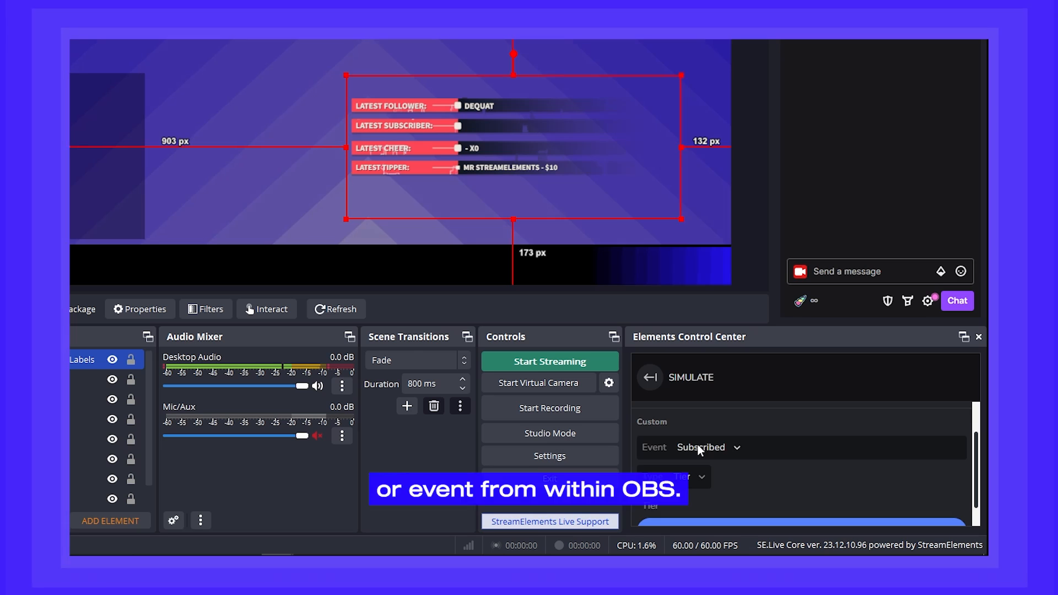
pyautogui.click(675, 477)
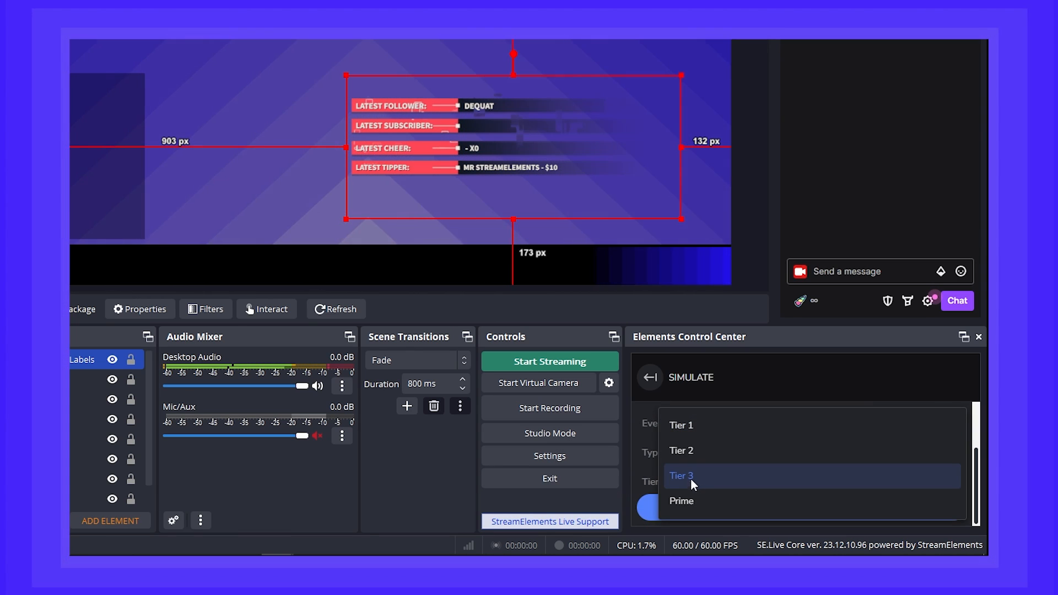
pyautogui.click(681, 500)
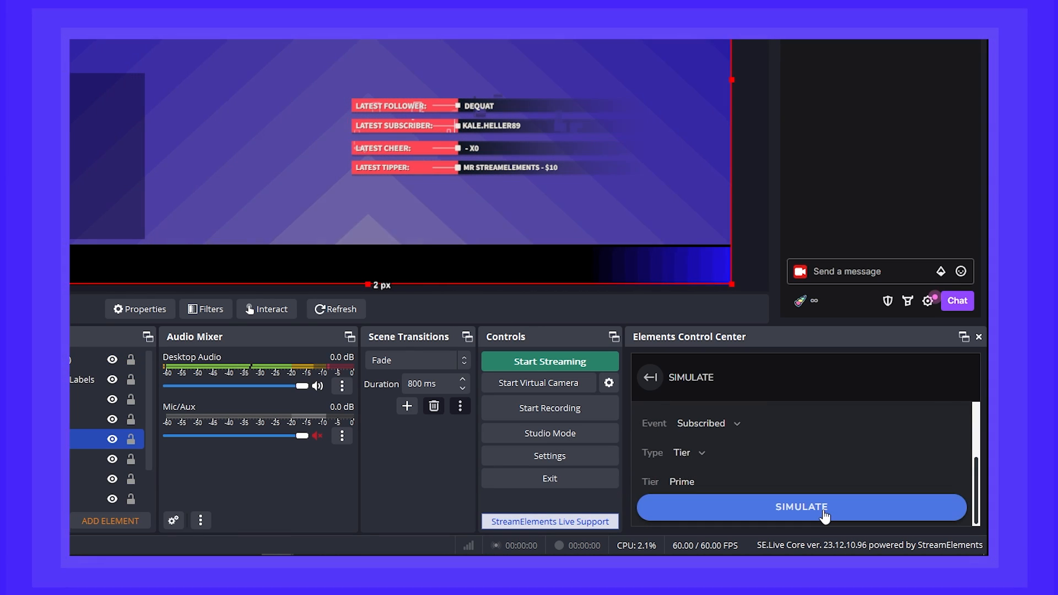
pyautogui.click(800, 506)
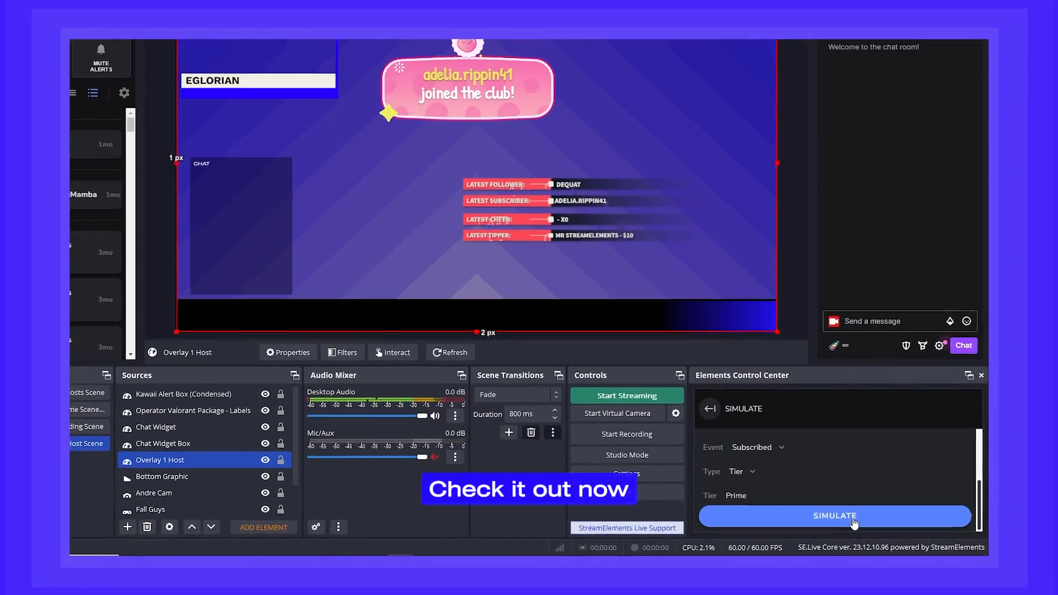